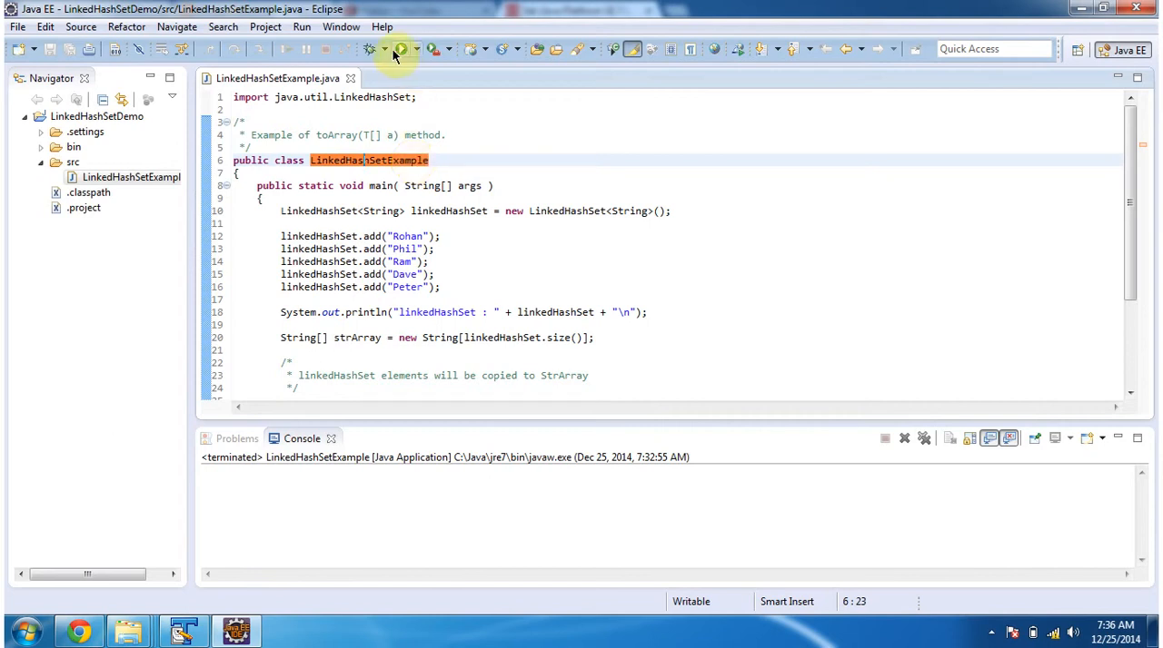
Run LinkedHashSetExample so the console prints [Rohan, Phil, Ram, Dave, Peter] and each name per line.
click(398, 49)
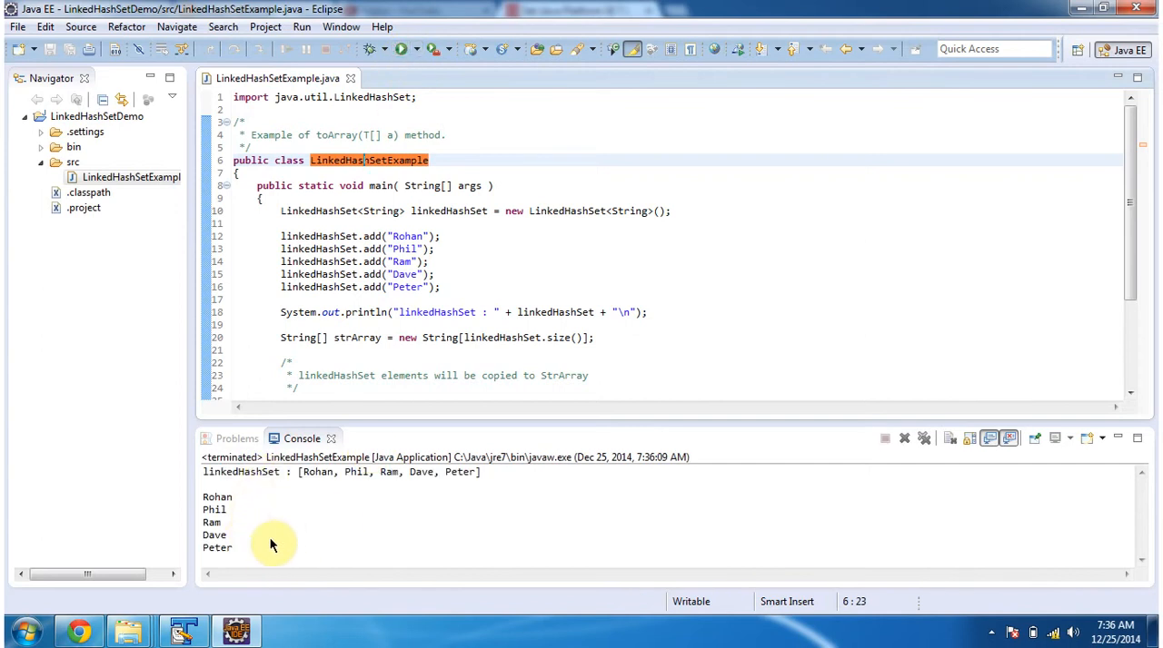
mouse_move(276, 537)
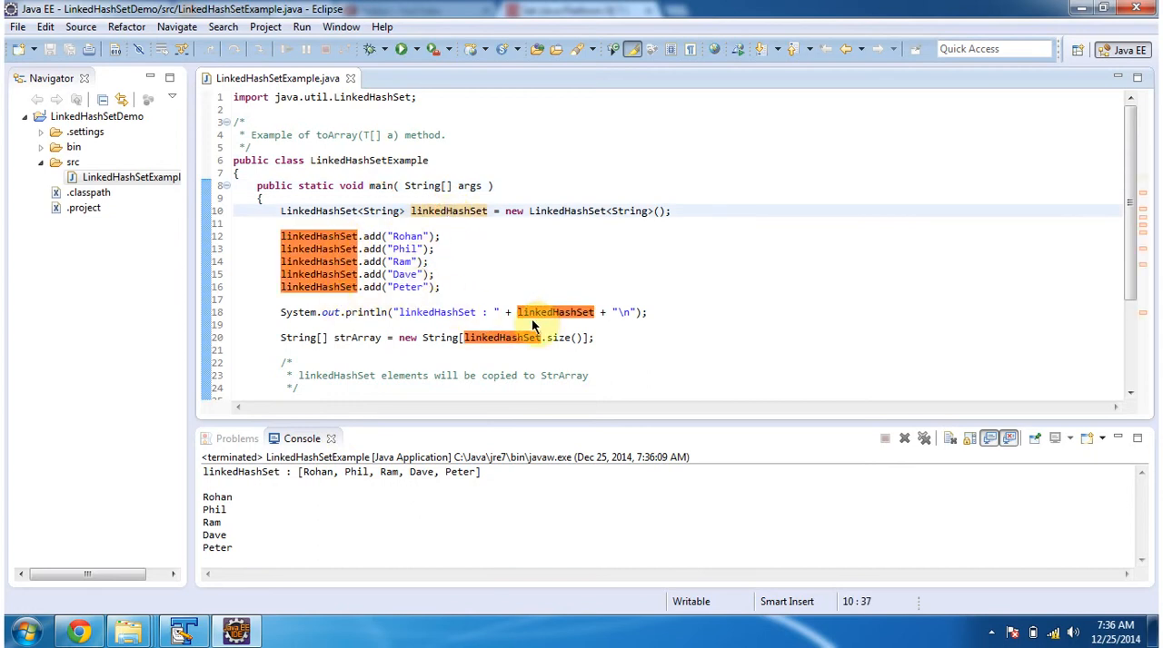
mouse_move(325, 498)
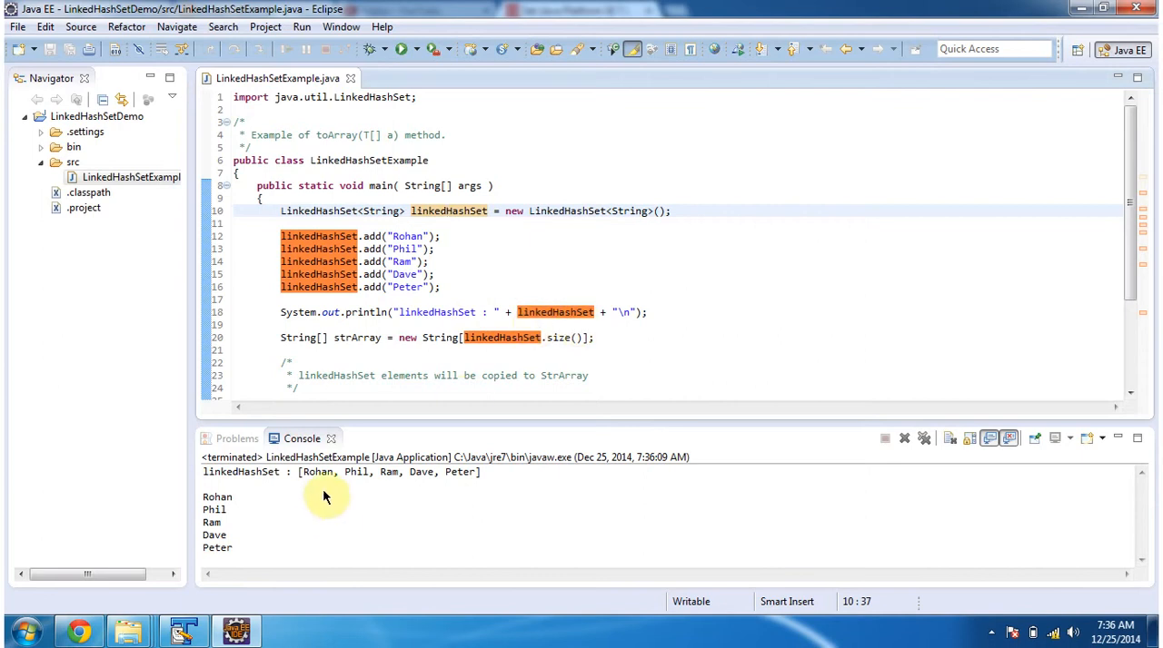
drag(302, 473, 472, 472)
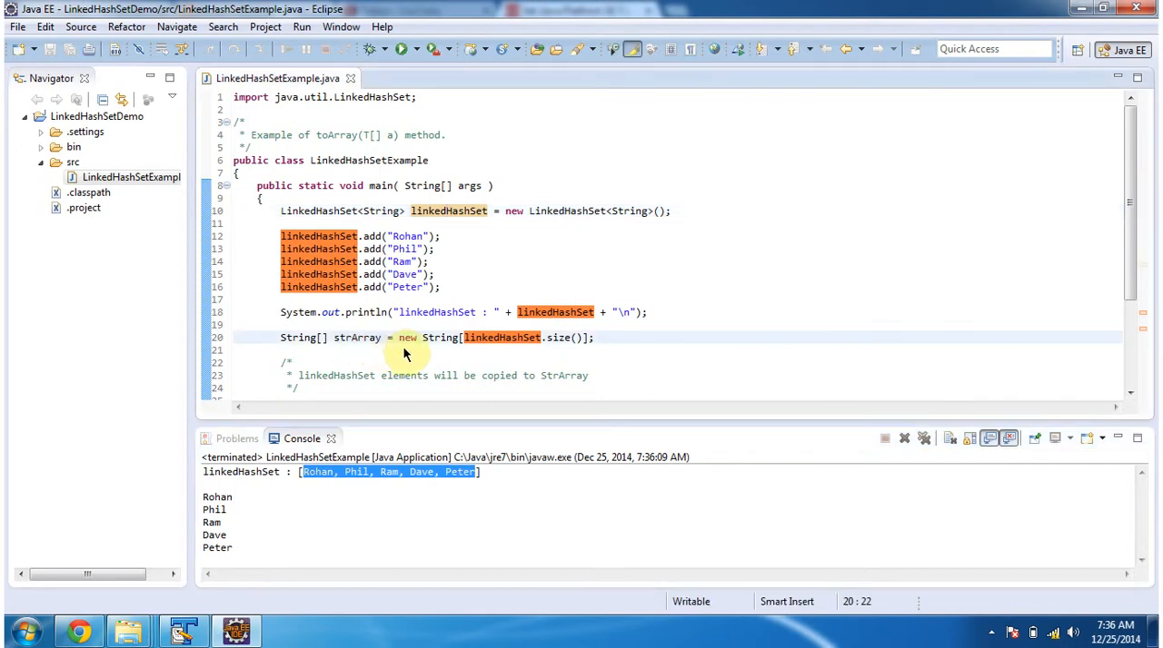
scroll(down, 3)
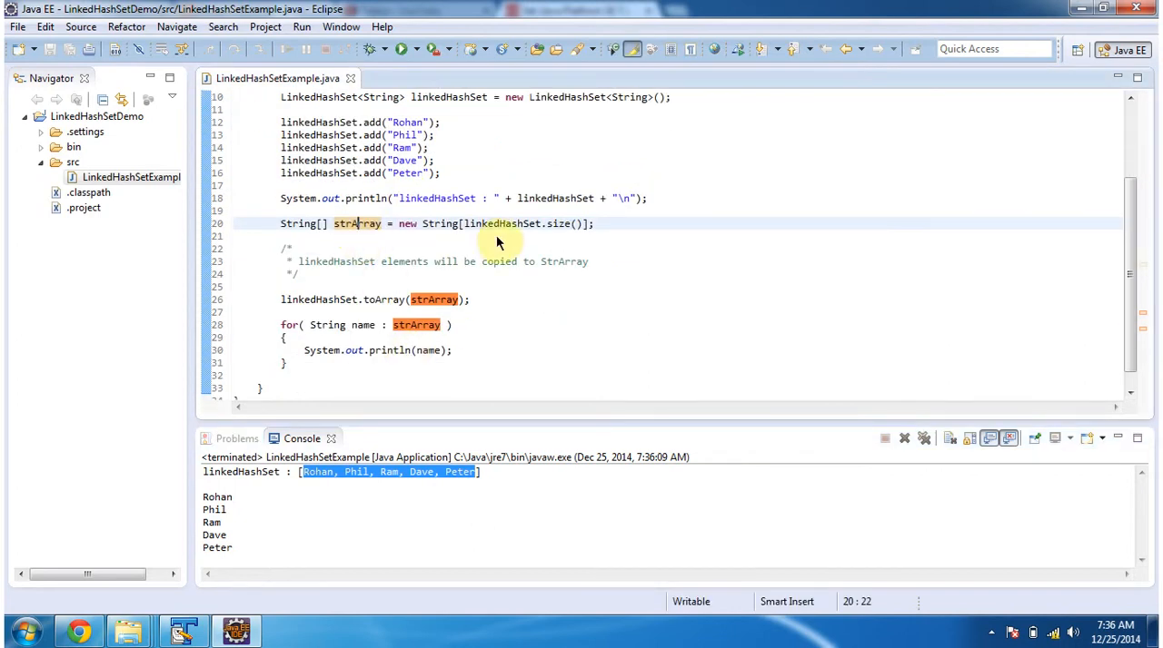
drag(465, 223, 588, 223)
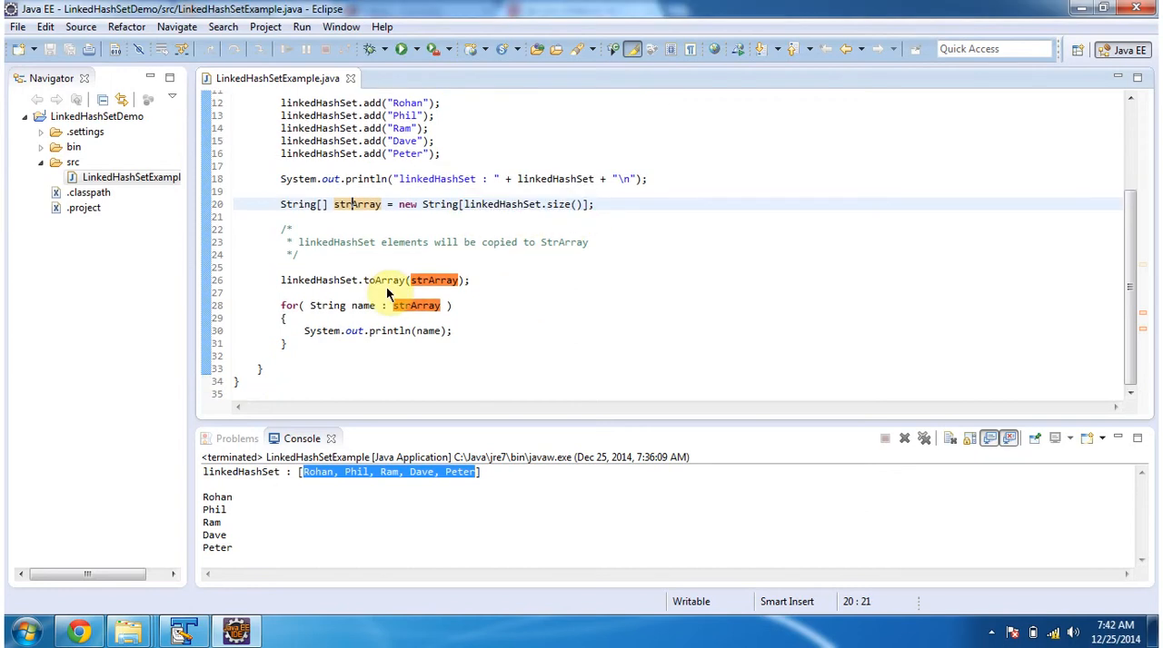
mouse_move(389, 289)
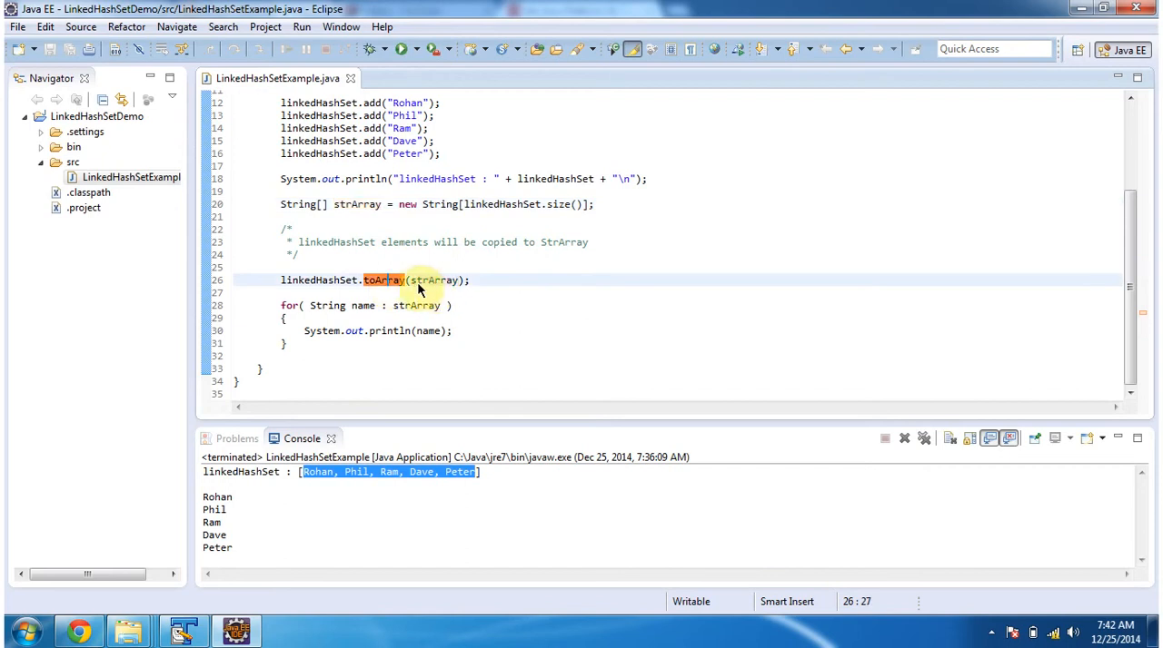
click(444, 279)
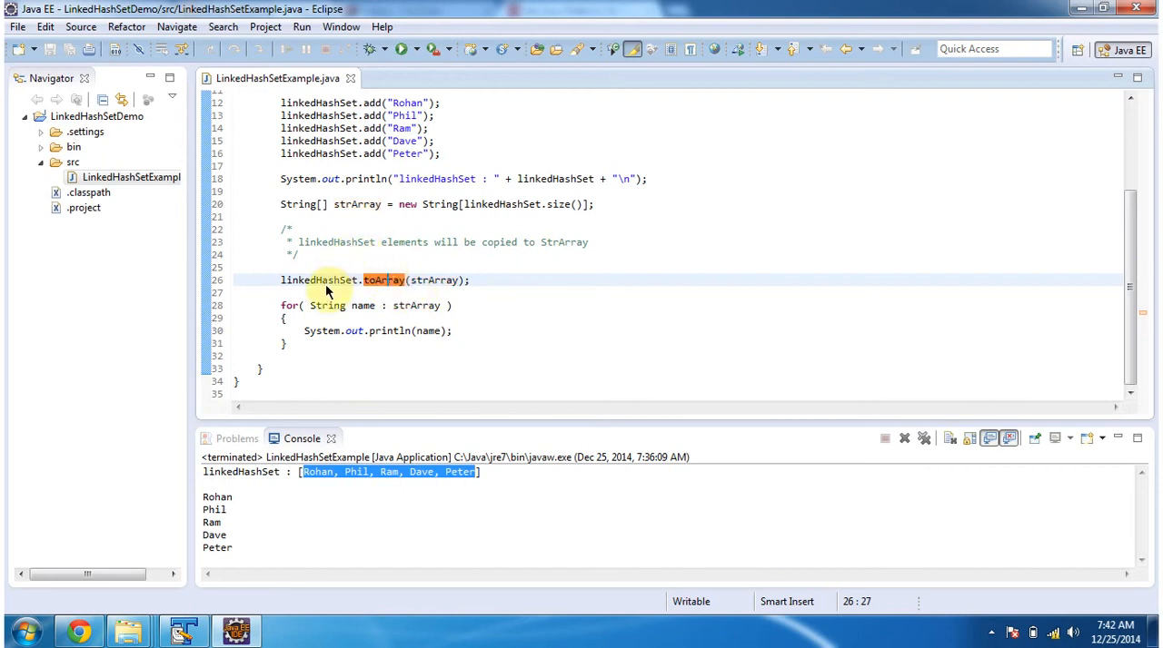
mouse_move(381, 250)
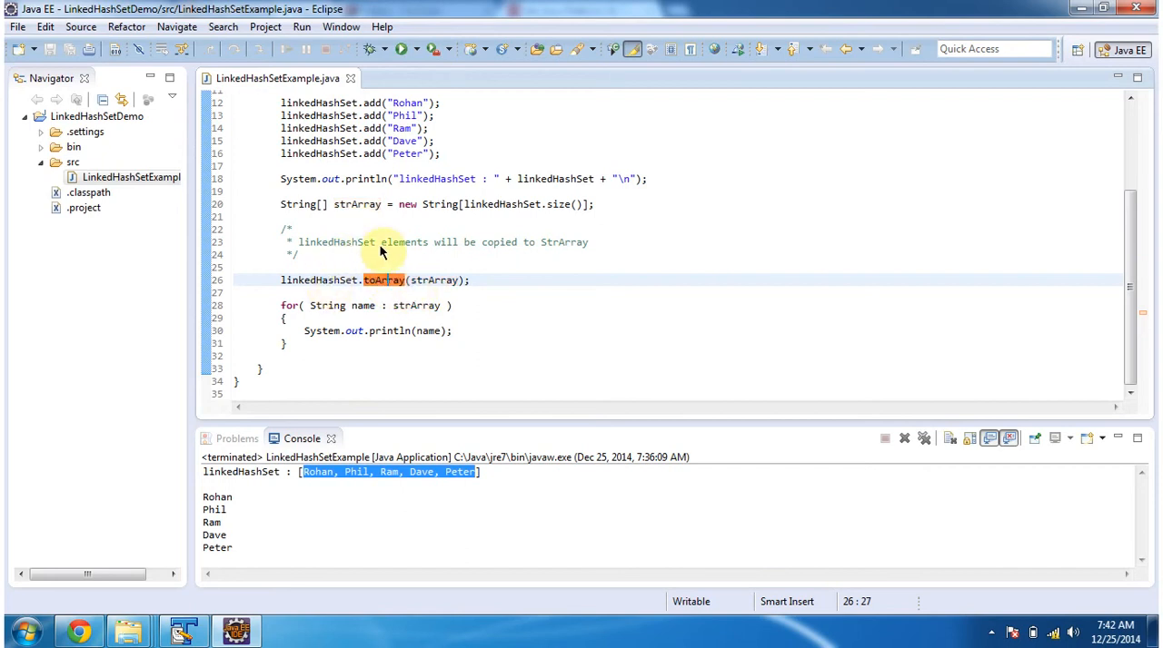
mouse_move(436, 281)
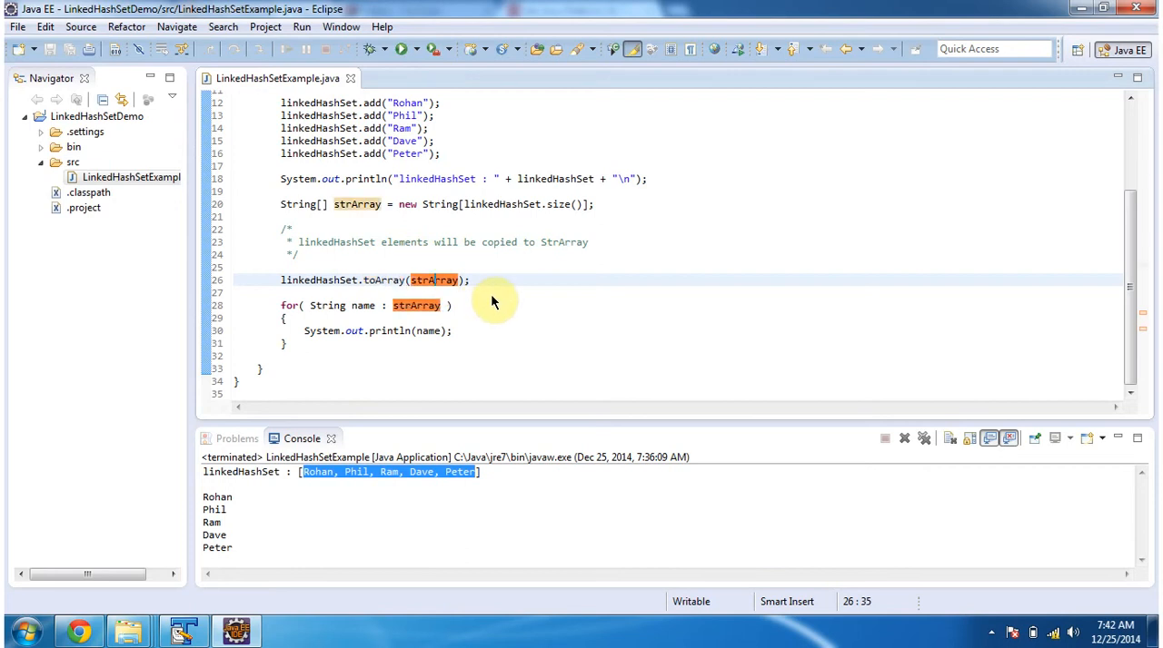
mouse_move(298, 319)
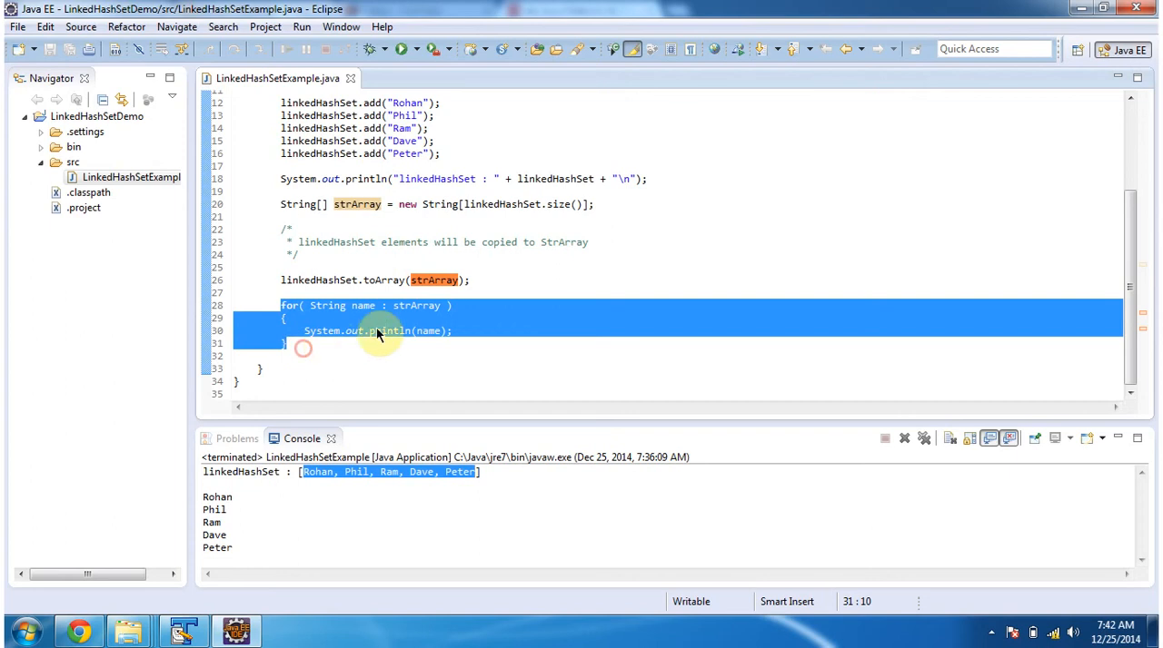
click(418, 305)
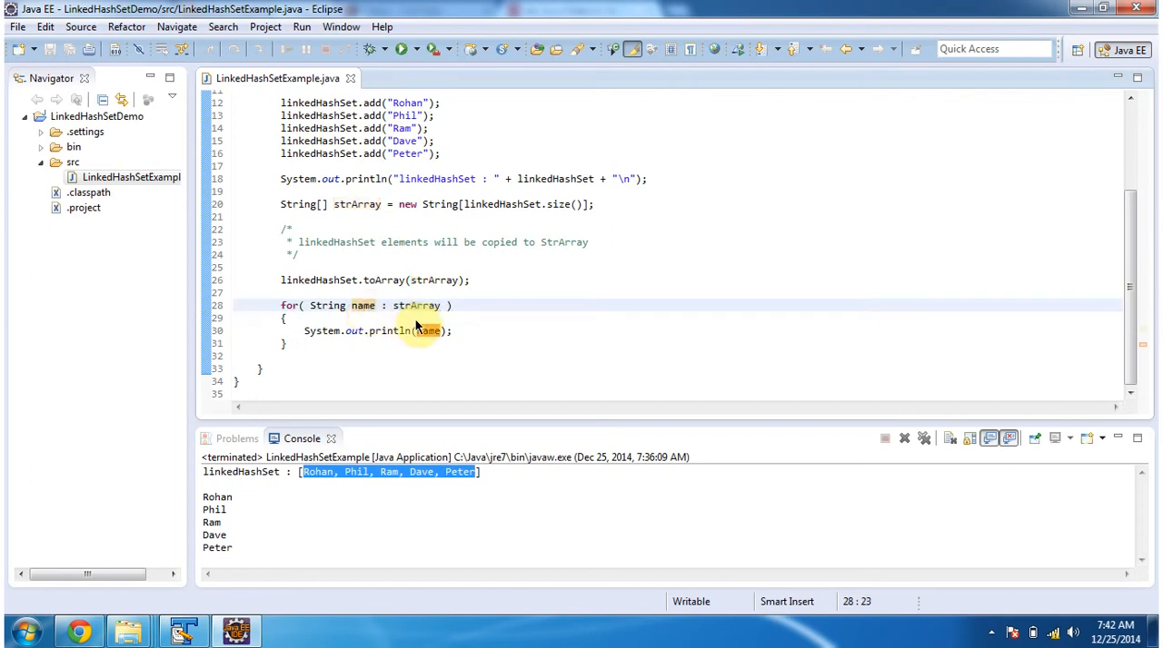